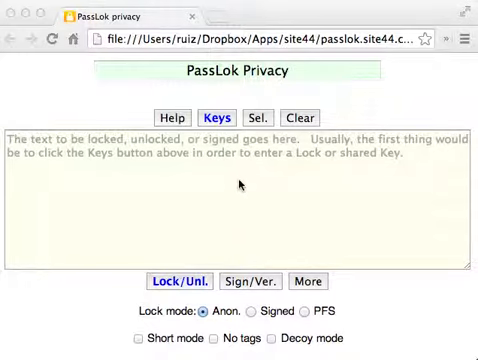
pyautogui.moveTo(240, 182)
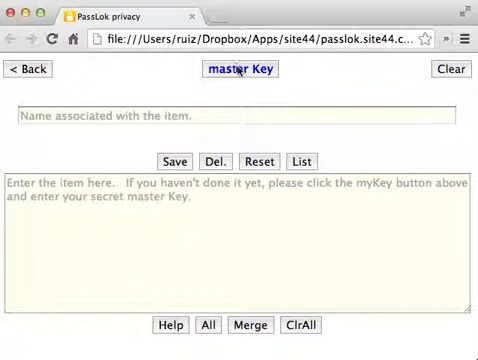
pyautogui.click(236, 68)
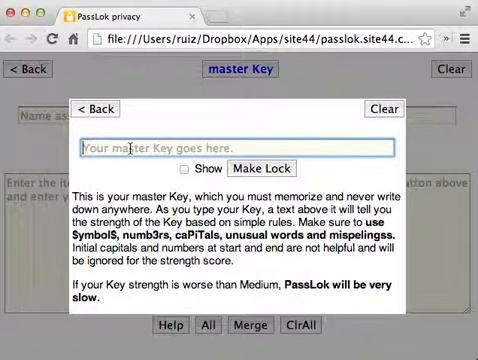
pyautogui.write('••')
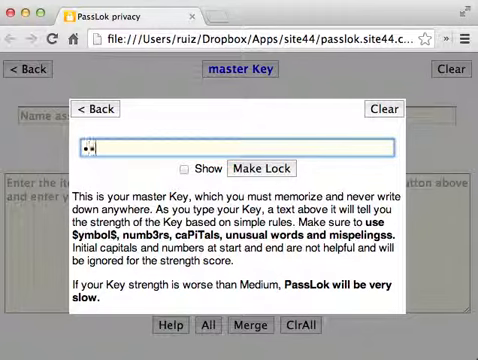
pyautogui.write('•')
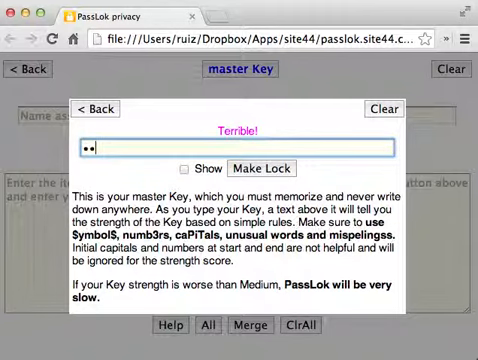
pyautogui.click(188, 168)
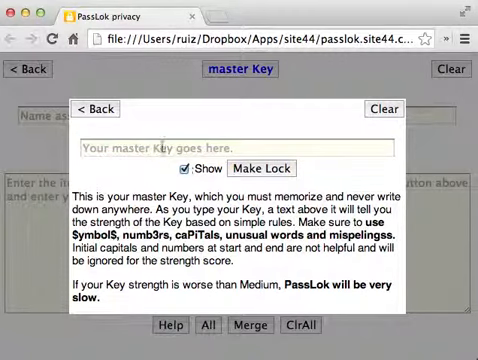
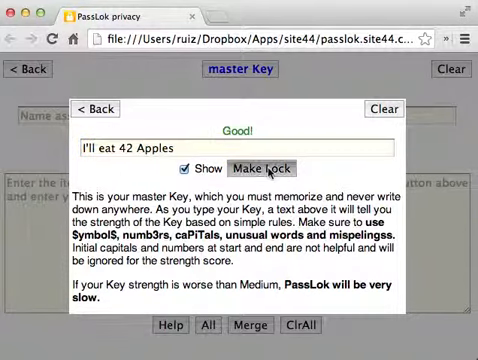
pyautogui.click(266, 168)
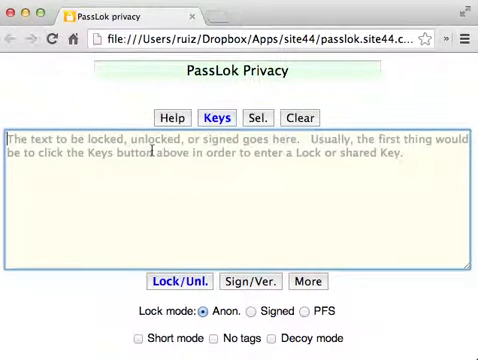
# Write 'hello Alice' in the main box and lock it
pyautogui.write('hello Al')
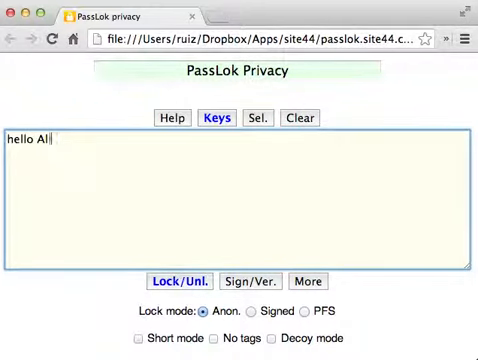
pyautogui.write('ice')
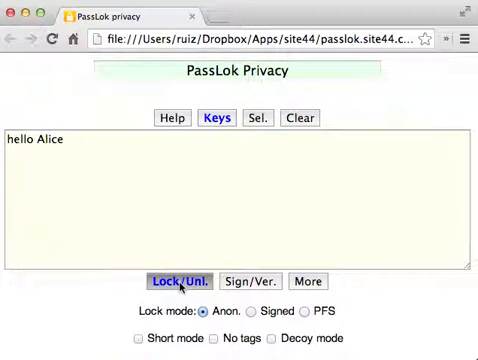
pyautogui.click(176, 280)
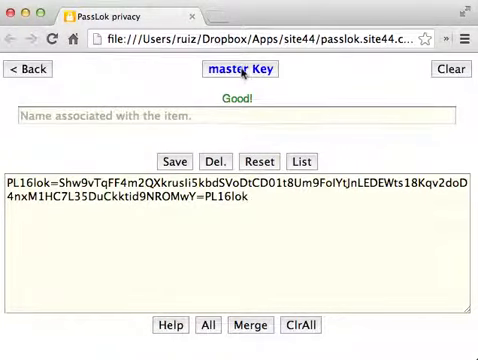
pyautogui.click(238, 68)
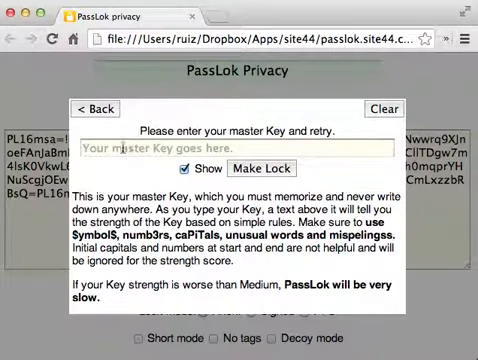
pyautogui.click(238, 148)
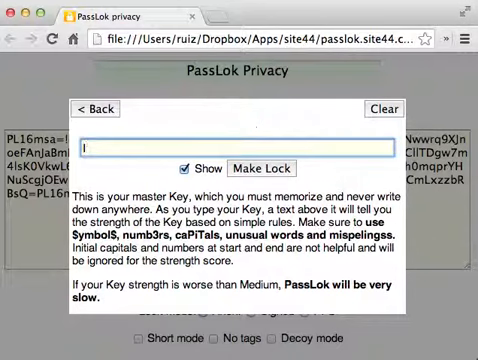
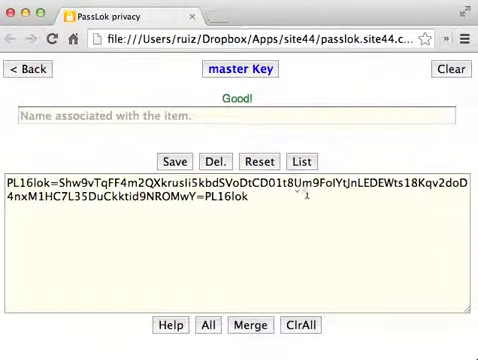
pyautogui.click(448, 68)
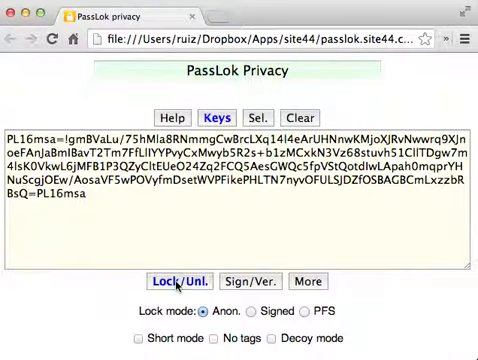
# Unlock the string back to hello Alice and go to the key directory
pyautogui.click(180, 280)
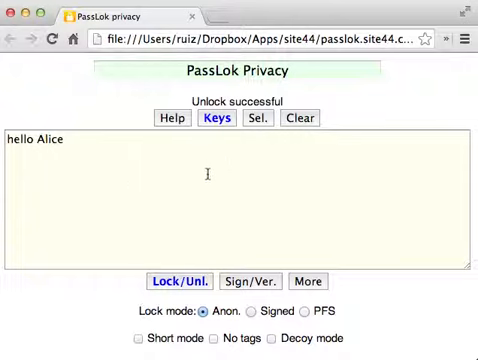
pyautogui.click(216, 116)
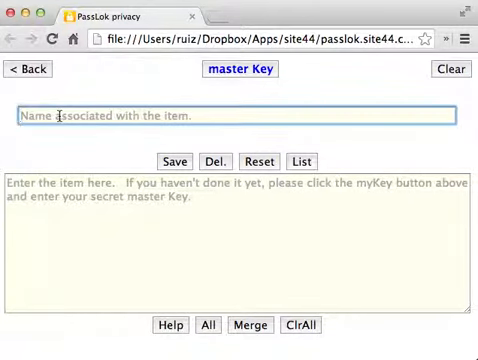
# Load Bob's stored lock by typing 'bo' and return to the message screen
pyautogui.write('bo')
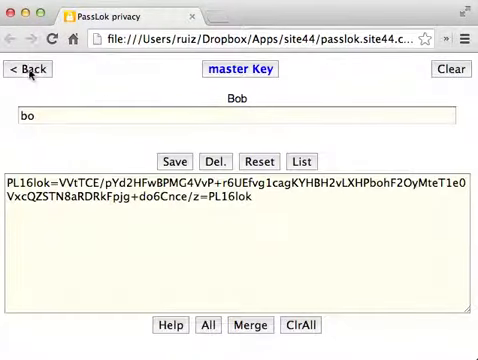
pyautogui.click(28, 70)
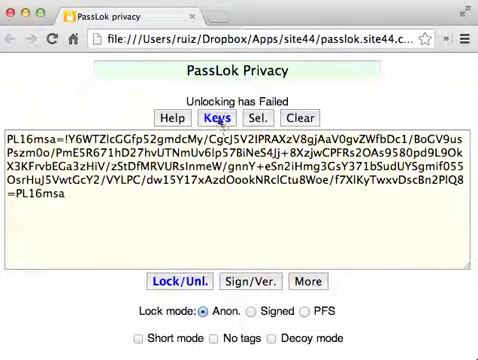
# Reopen the directory showing Bob's stored lock entry
pyautogui.click(202, 116)
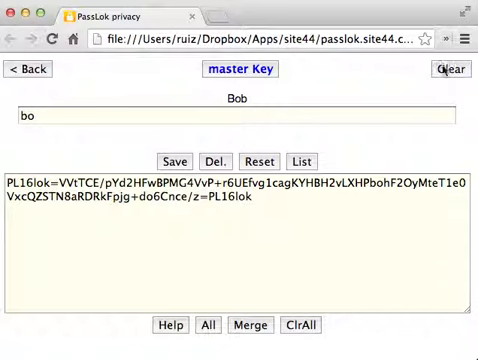
# Clear Bob's entry so the message unlocks with the master key to 'hello Bob'
pyautogui.click(446, 68)
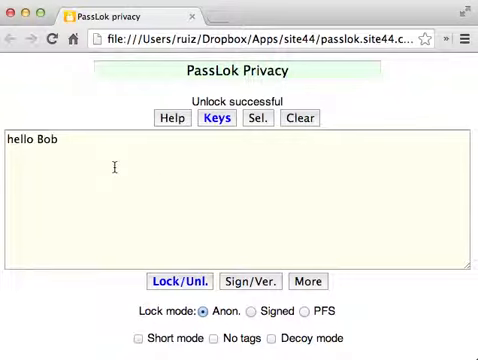
pyautogui.moveTo(200, 174)
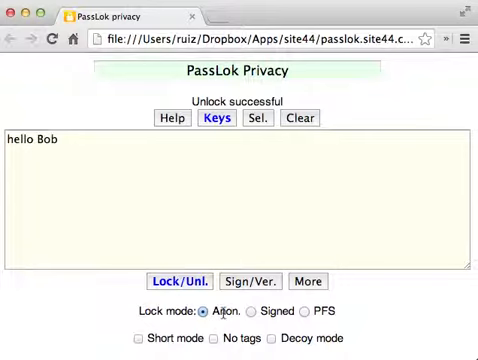
pyautogui.moveTo(224, 212)
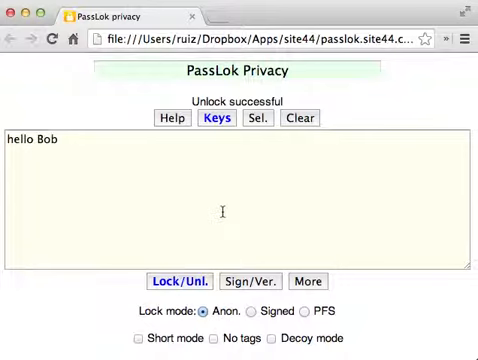